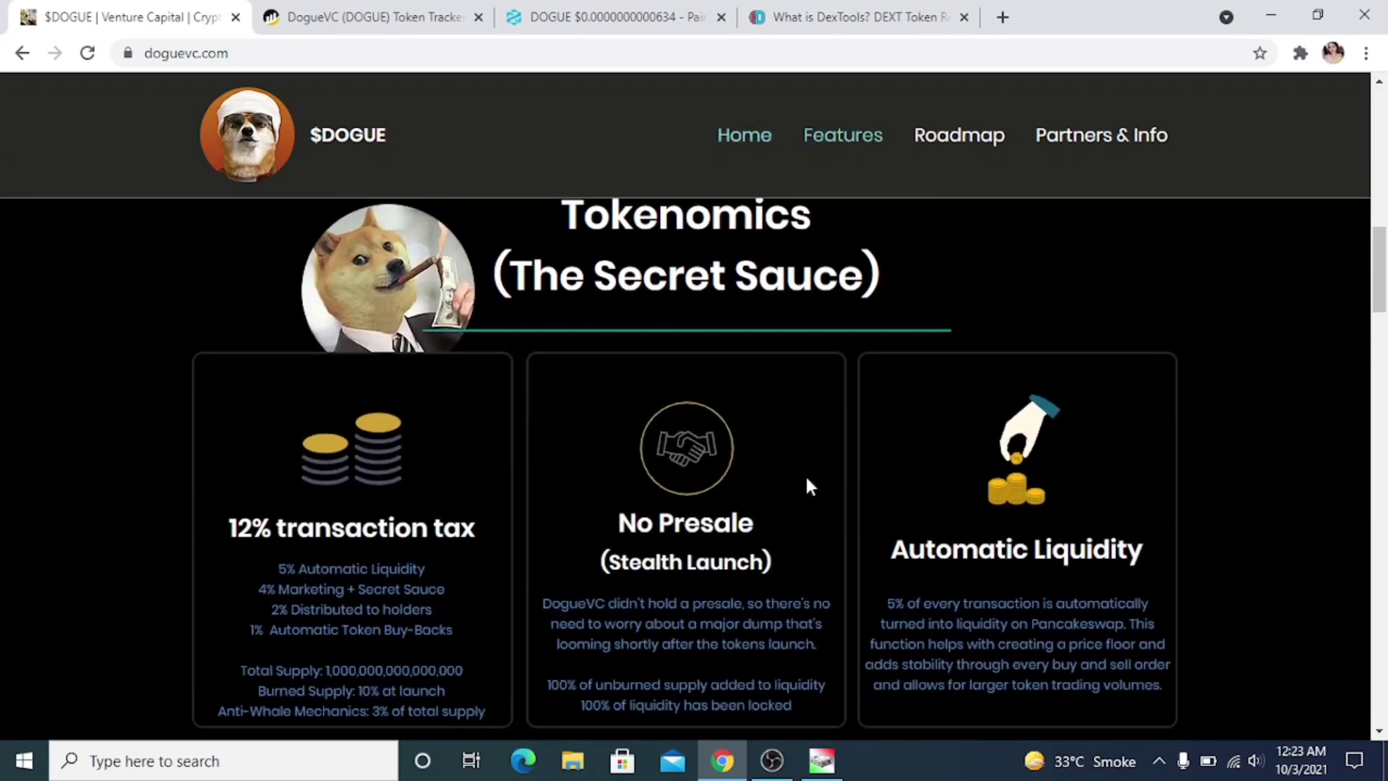
Step: Scroll the doguevc.com tokenomics cards down to Airdrops & Rewards and the explainer video
scroll(down, 3)
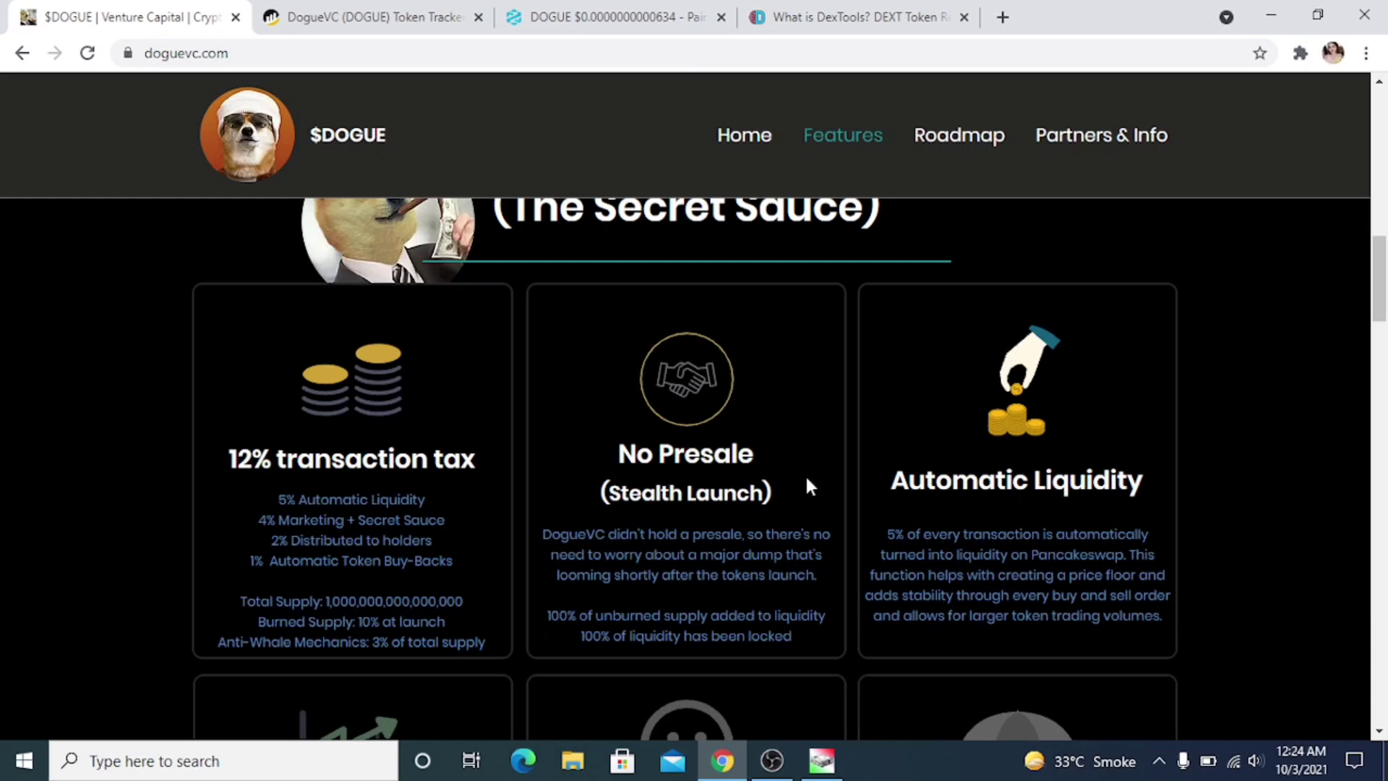
scroll(down, 3)
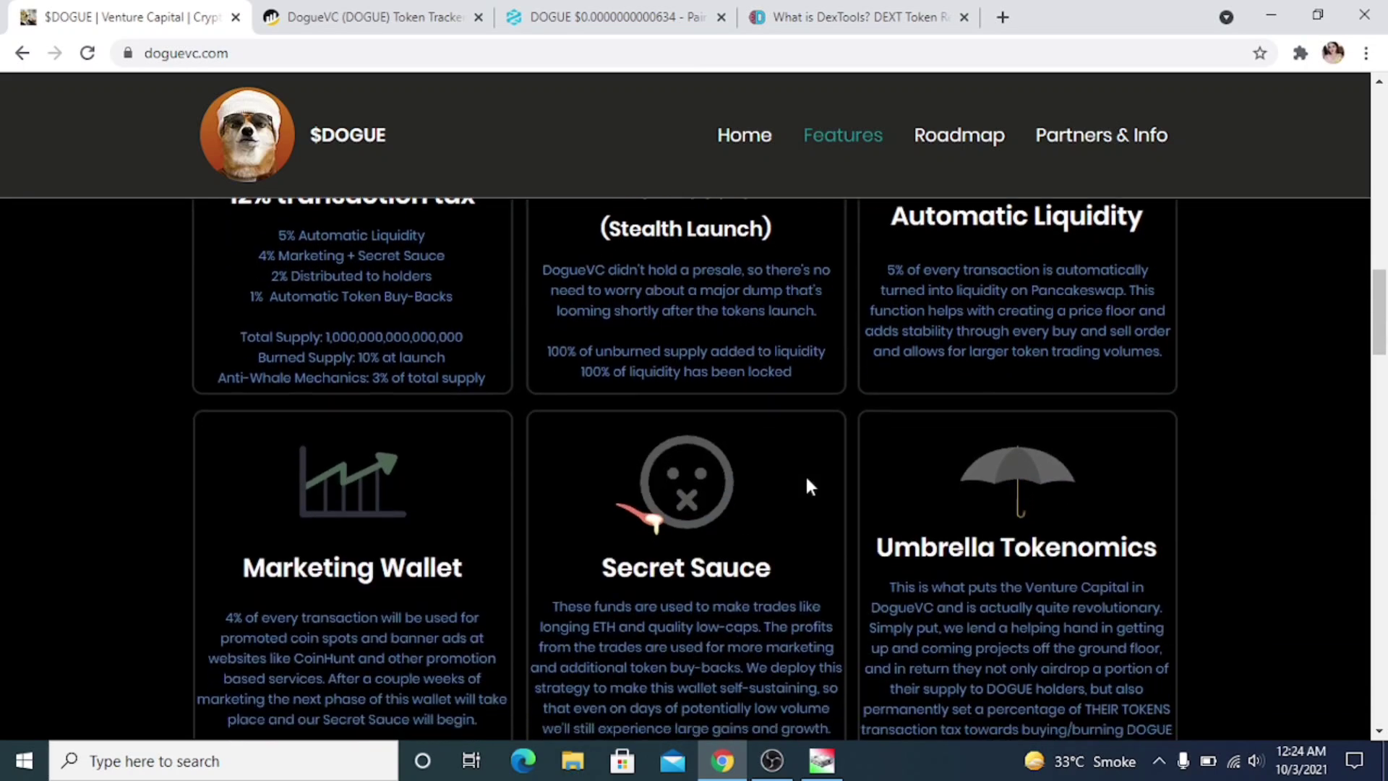
scroll(down, 3)
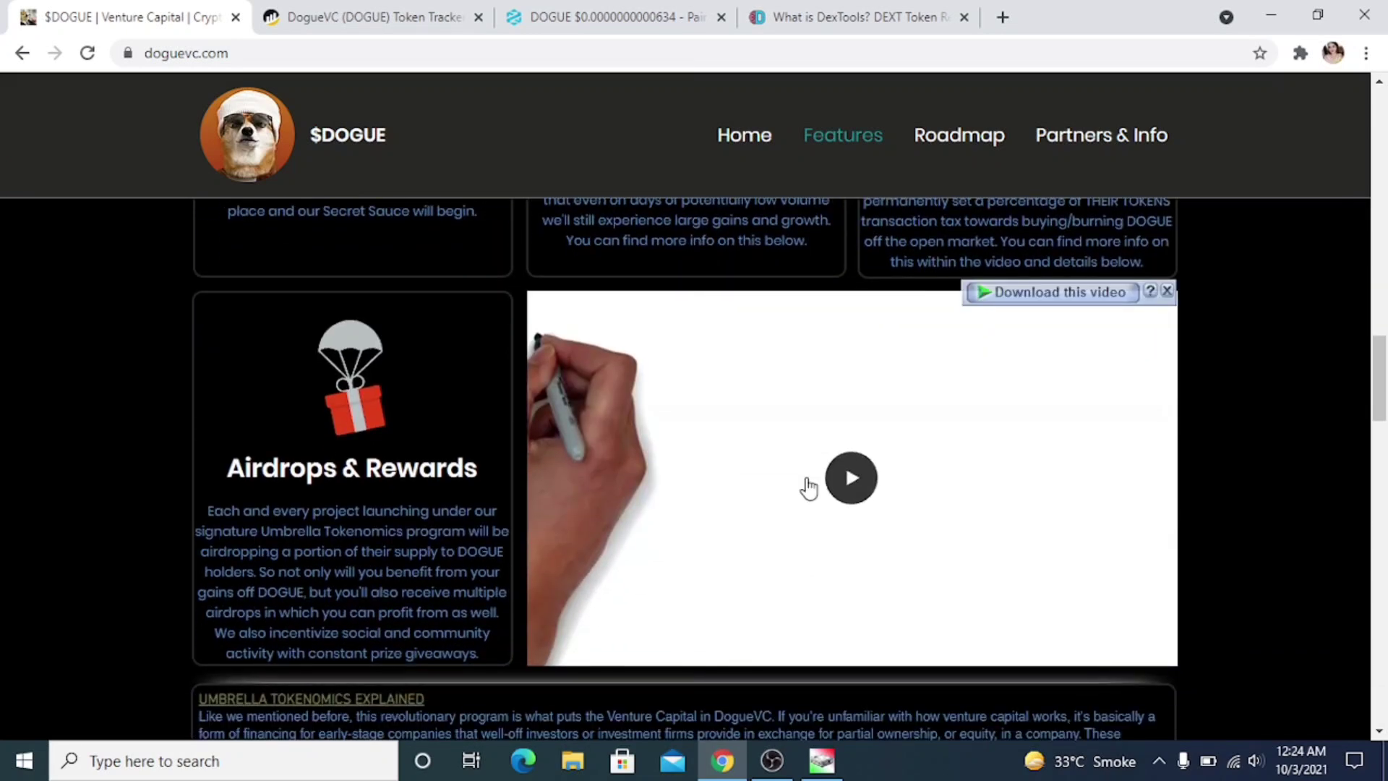
click(371, 17)
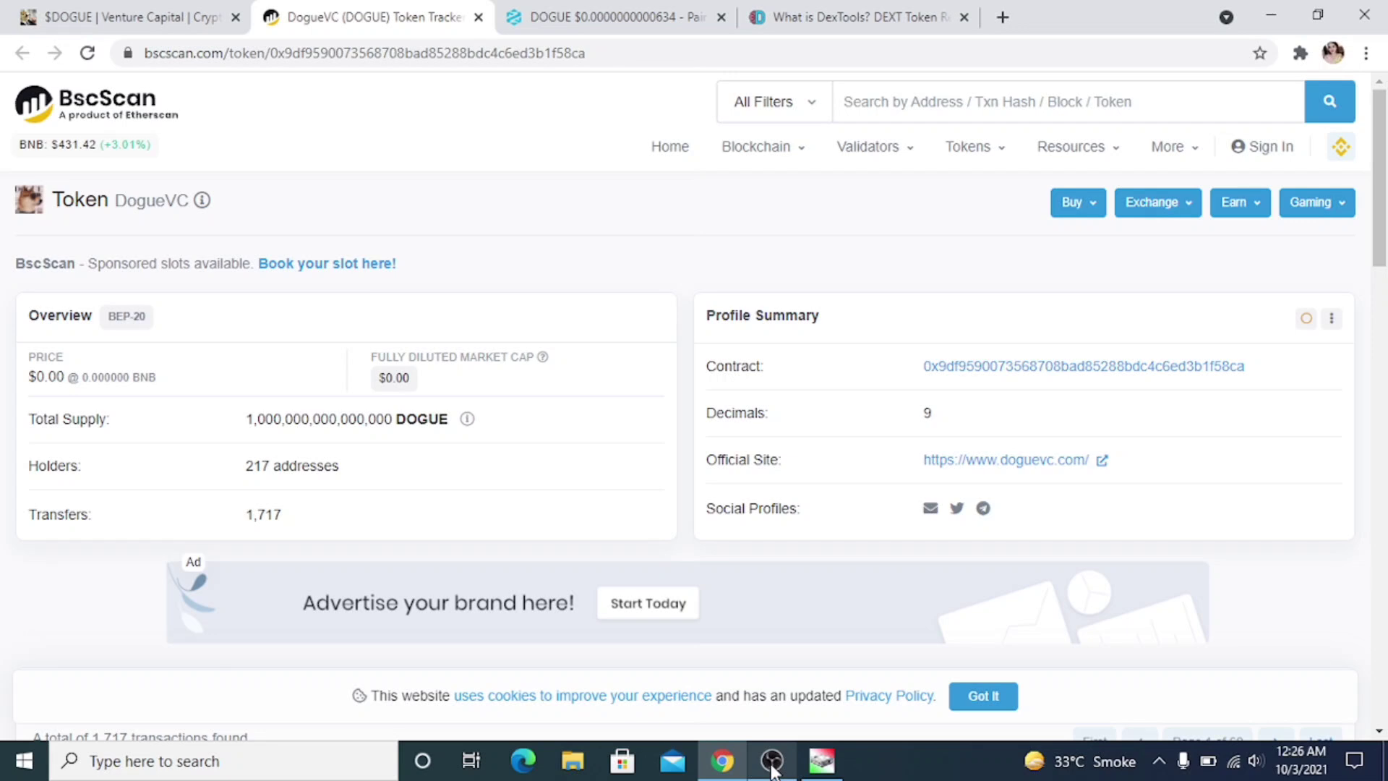
Step: Scroll BscScan's DogueVC token page: supply, 217 holders, and the 1,717-transfer list
scroll(down, 3)
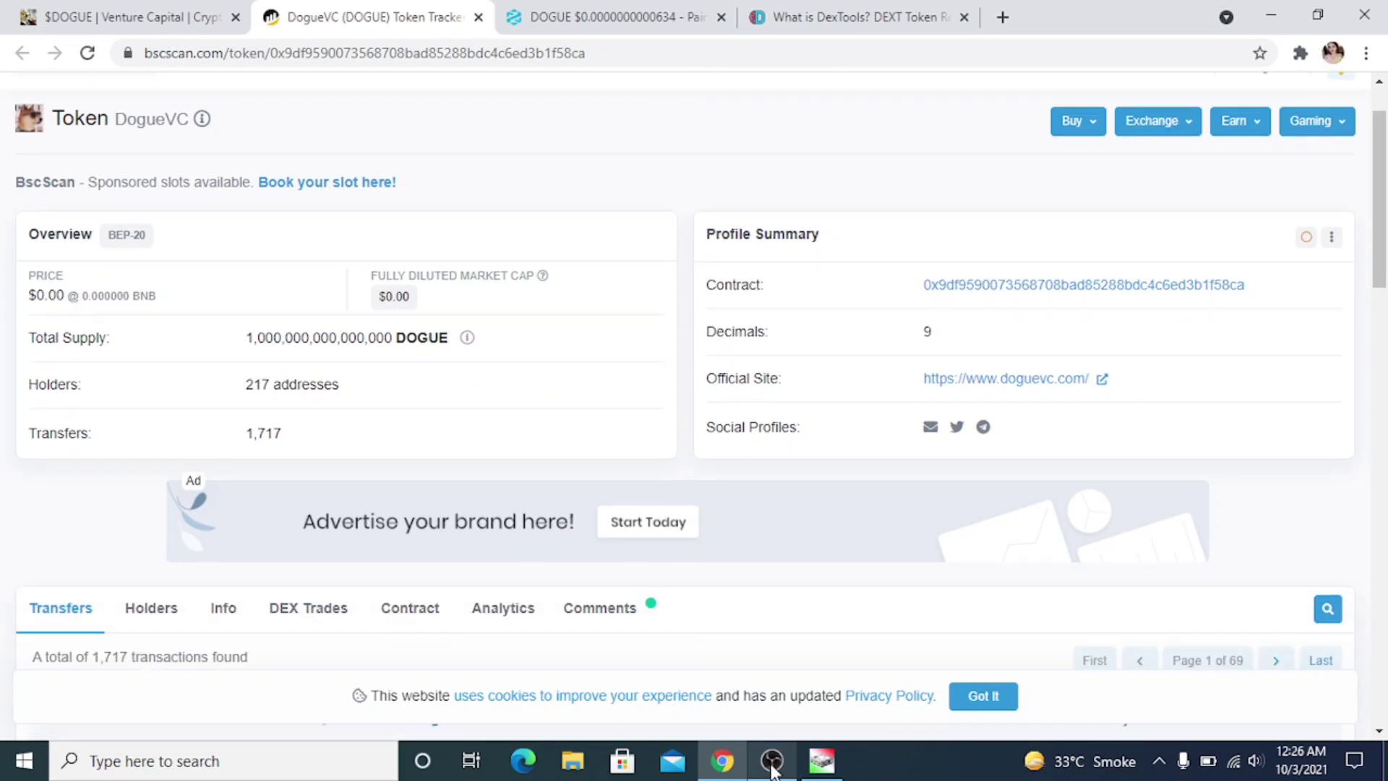
scroll(up, 3)
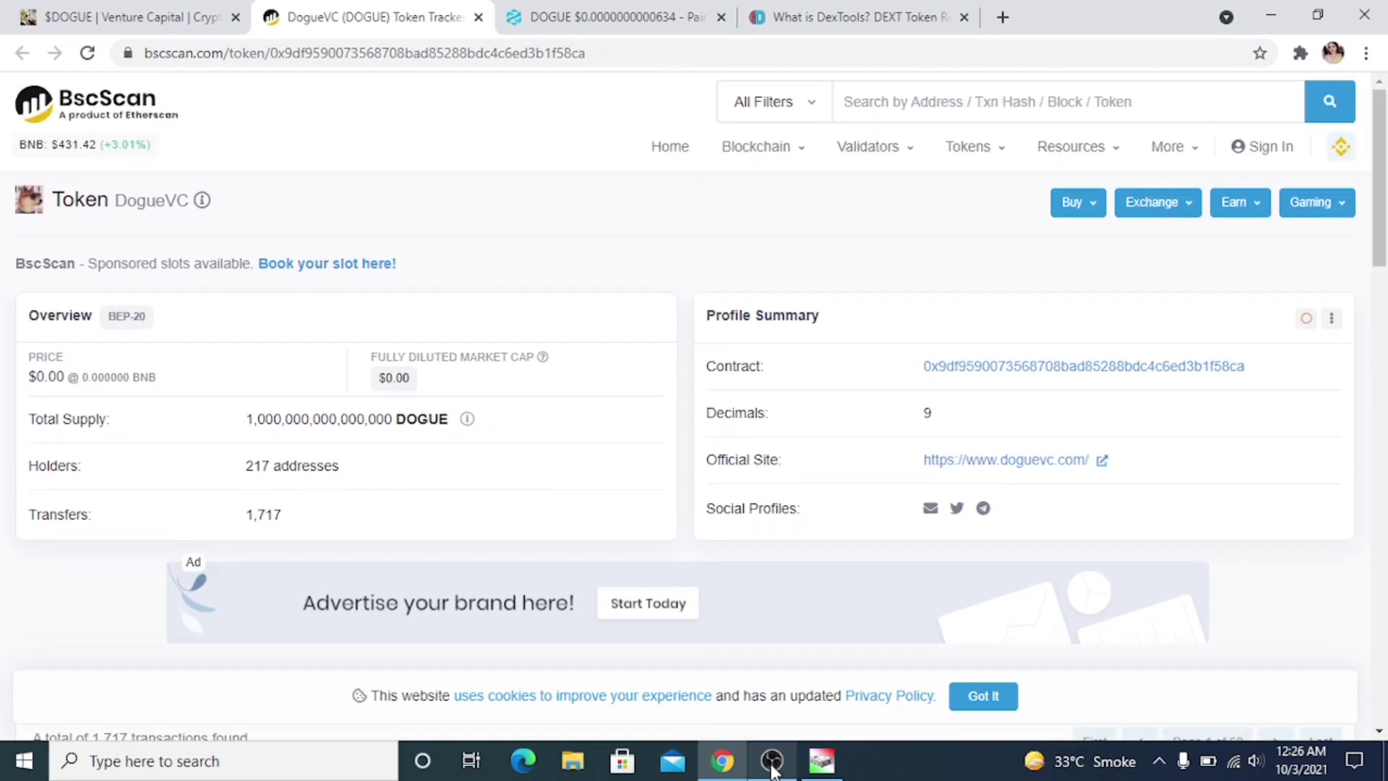
scroll(down, 3)
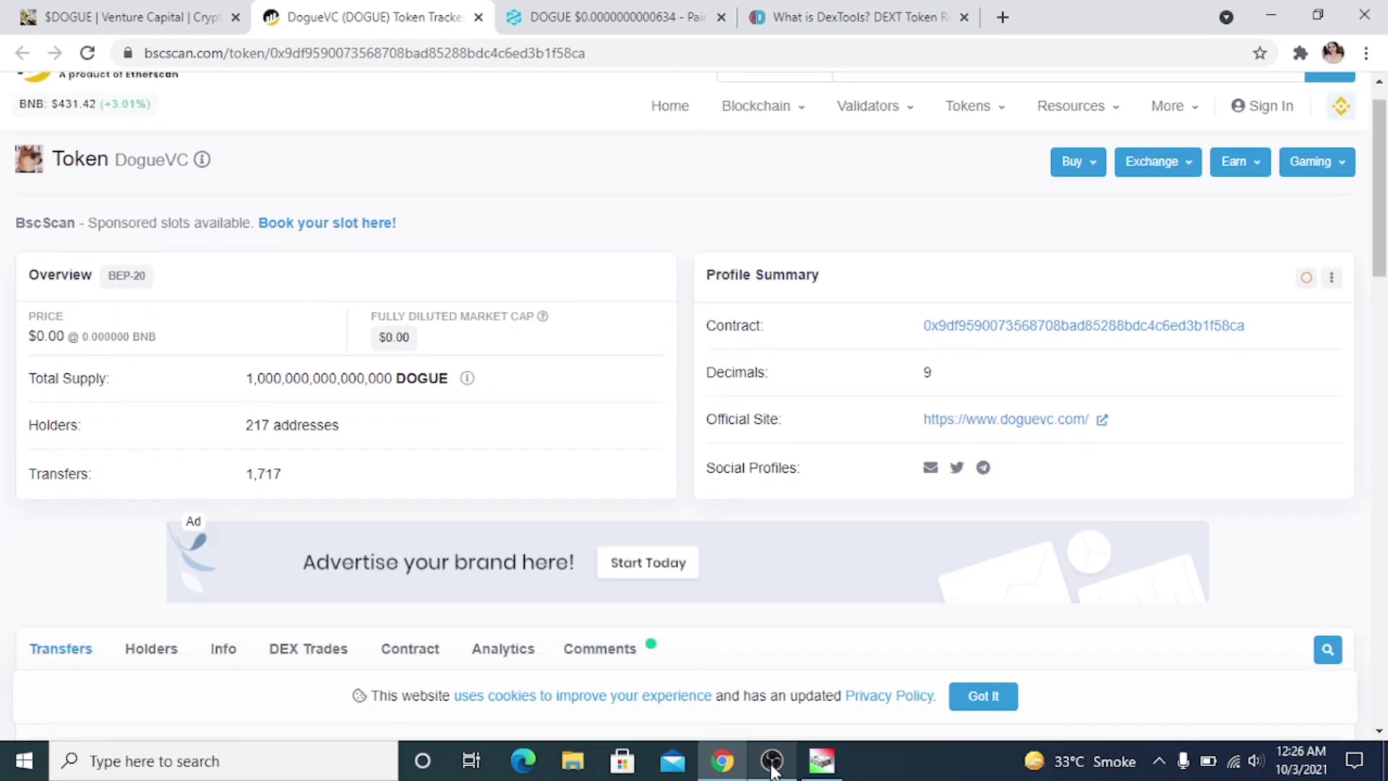
scroll(down, 3)
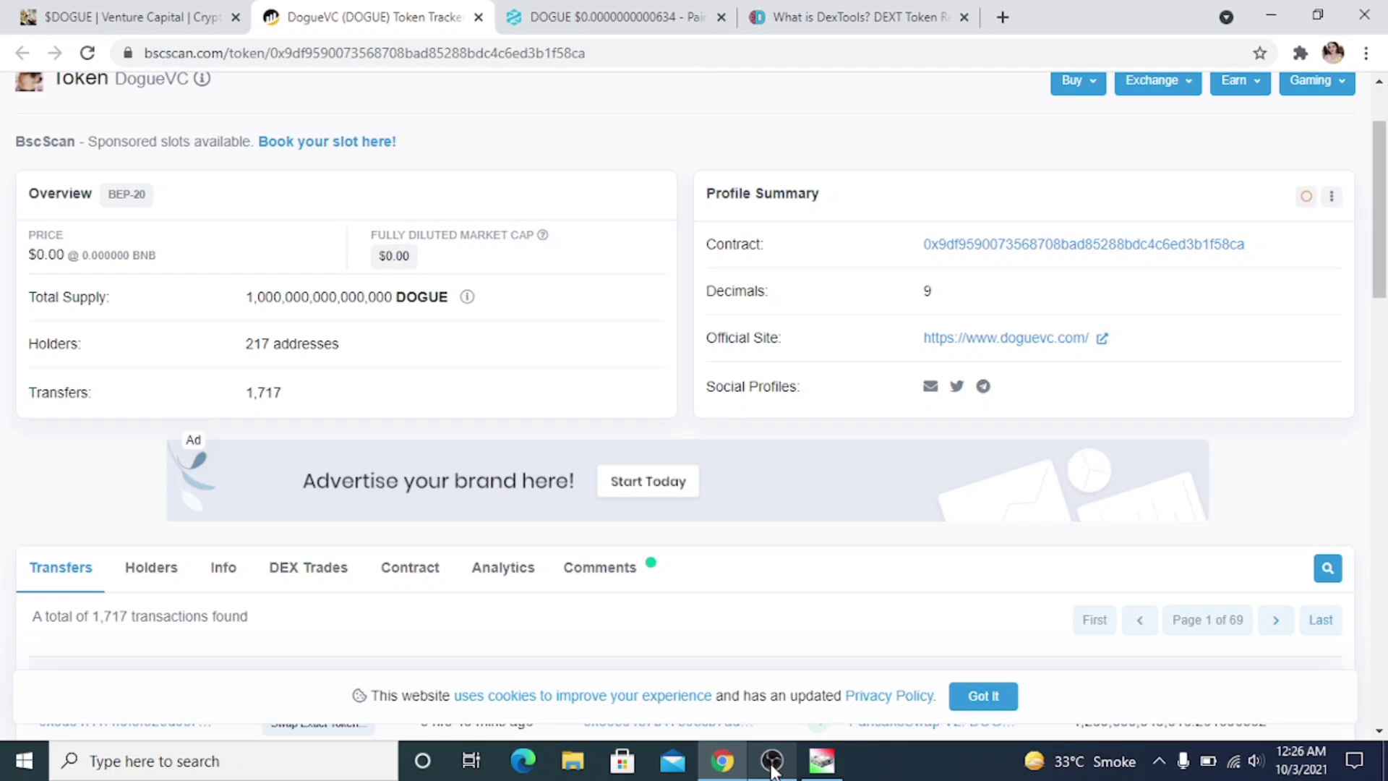
scroll(down, 3)
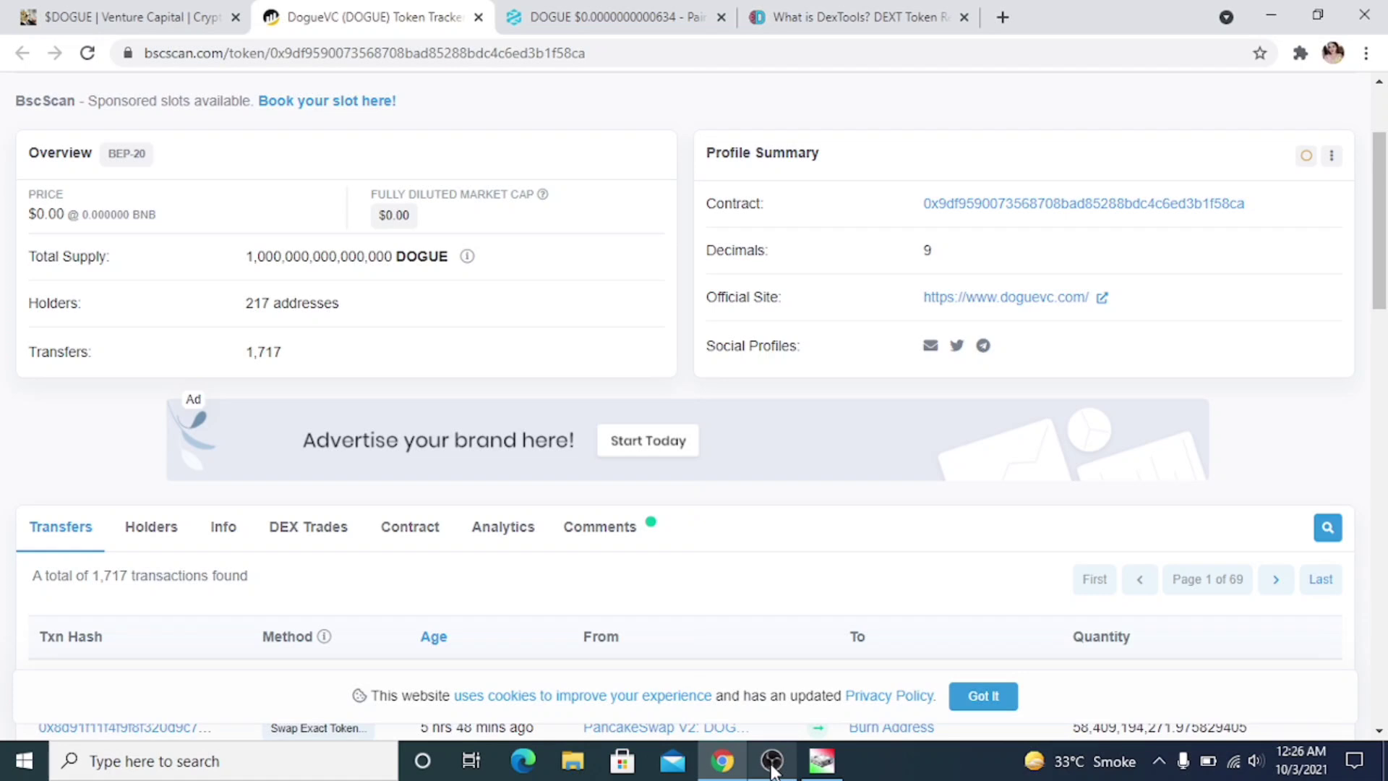
click(615, 16)
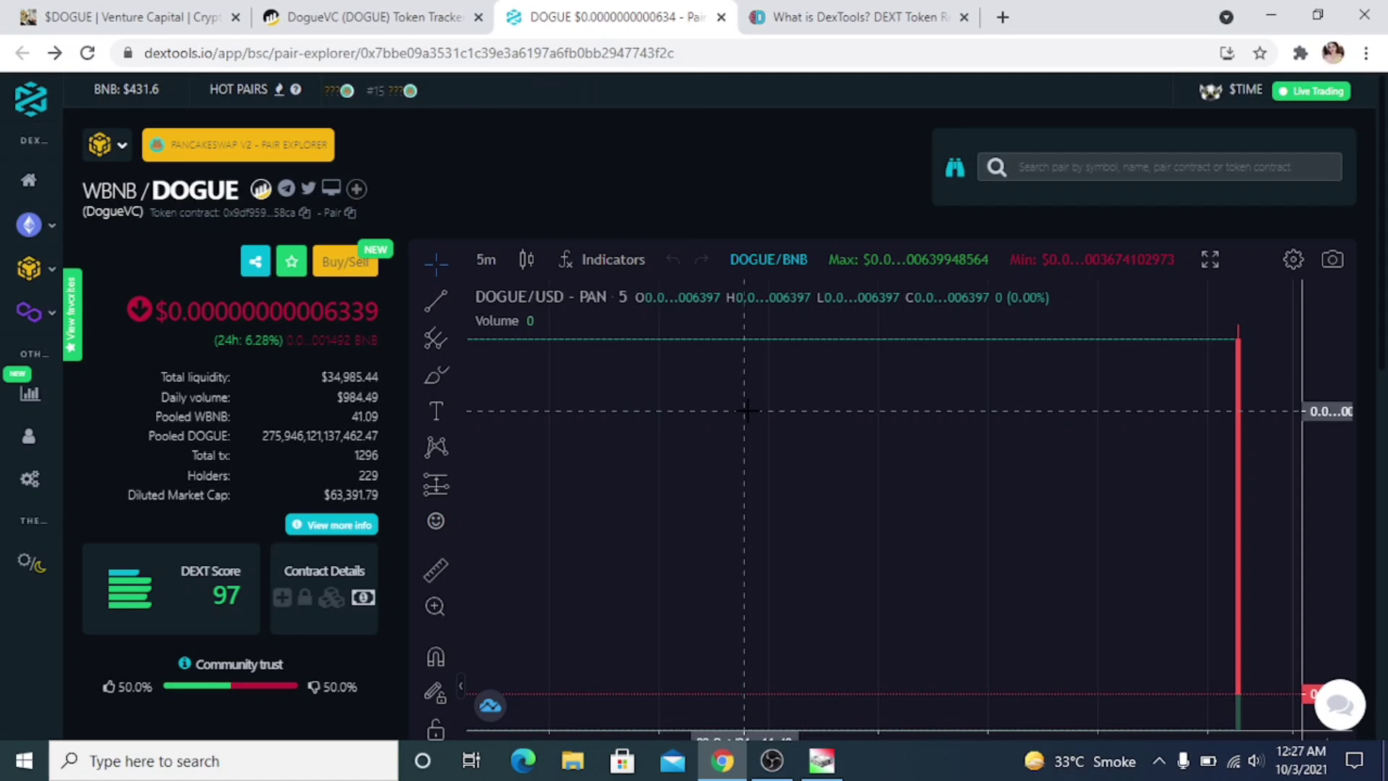
Step: Scroll the DEXTools WBNB/DOGUE pair page showing price chart, liquidity and DEXT score 97
scroll(down, 3)
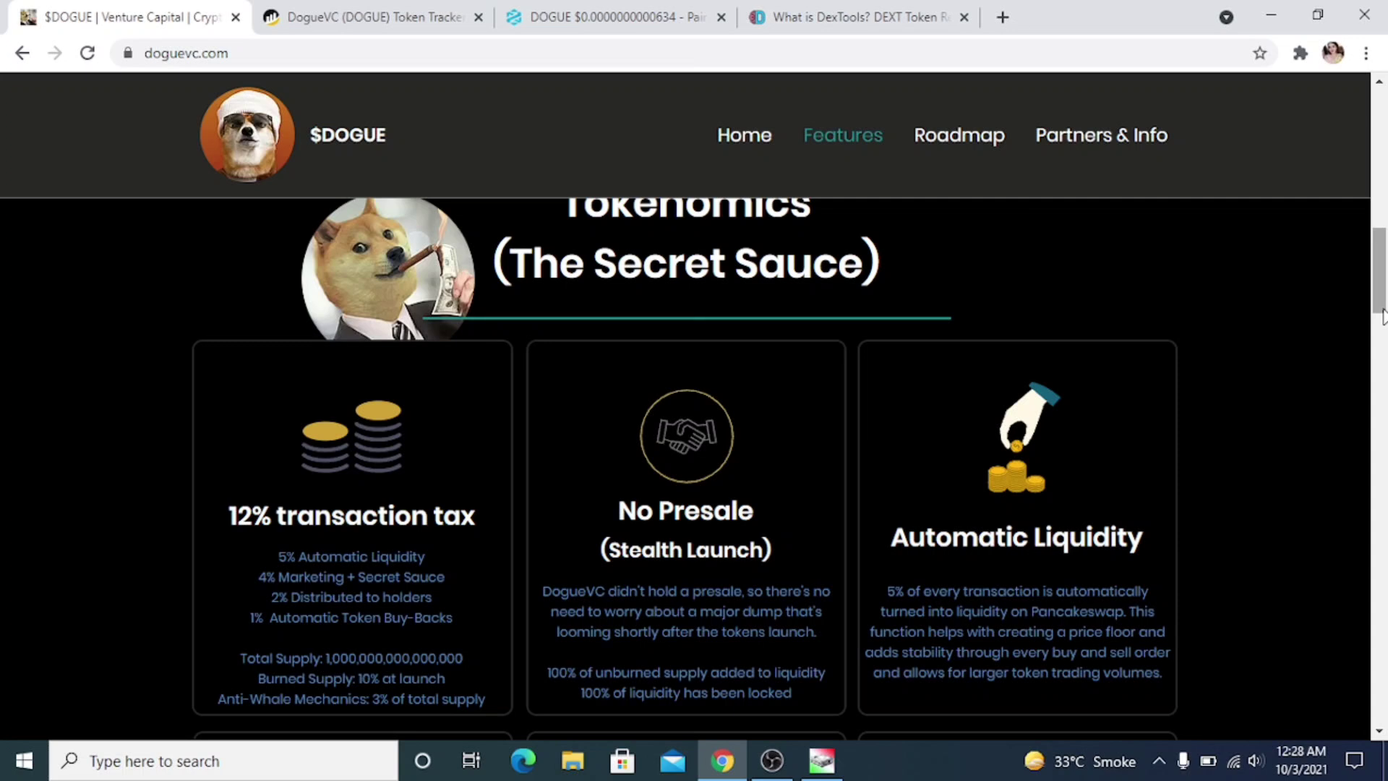
Step: Scroll doguevc.com from the 12% tax card to Marketing Wallet, Secret Sauce and Umbrella Tokenomics
scroll(down, 3)
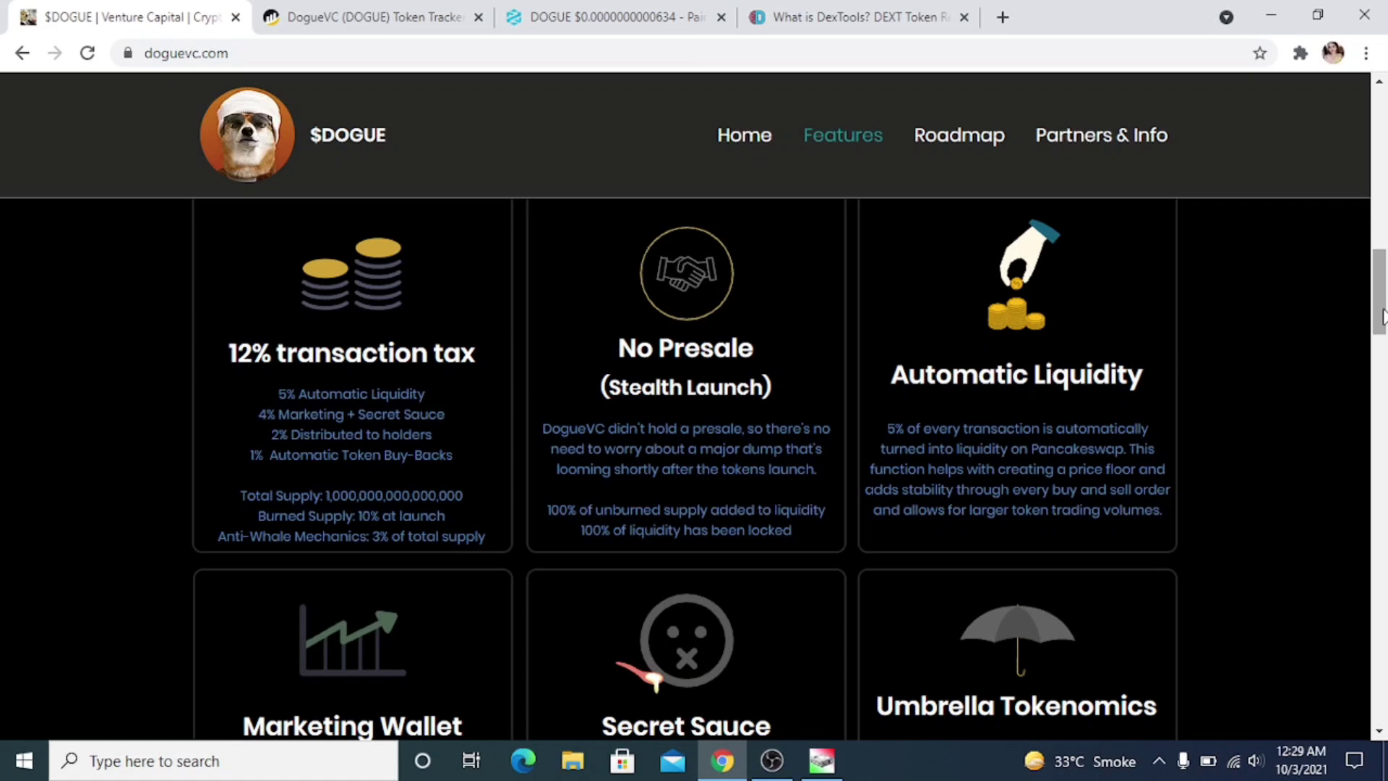
scroll(down, 3)
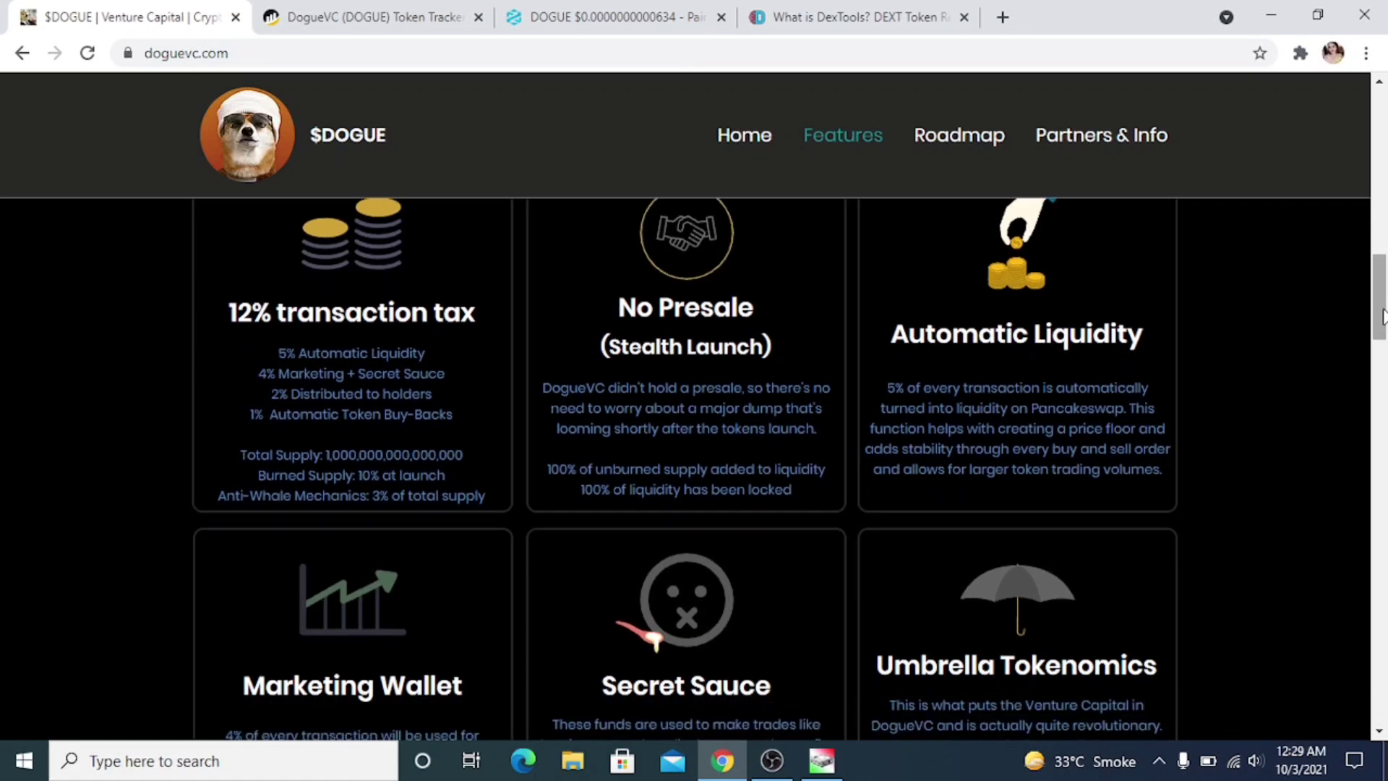
scroll(down, 3)
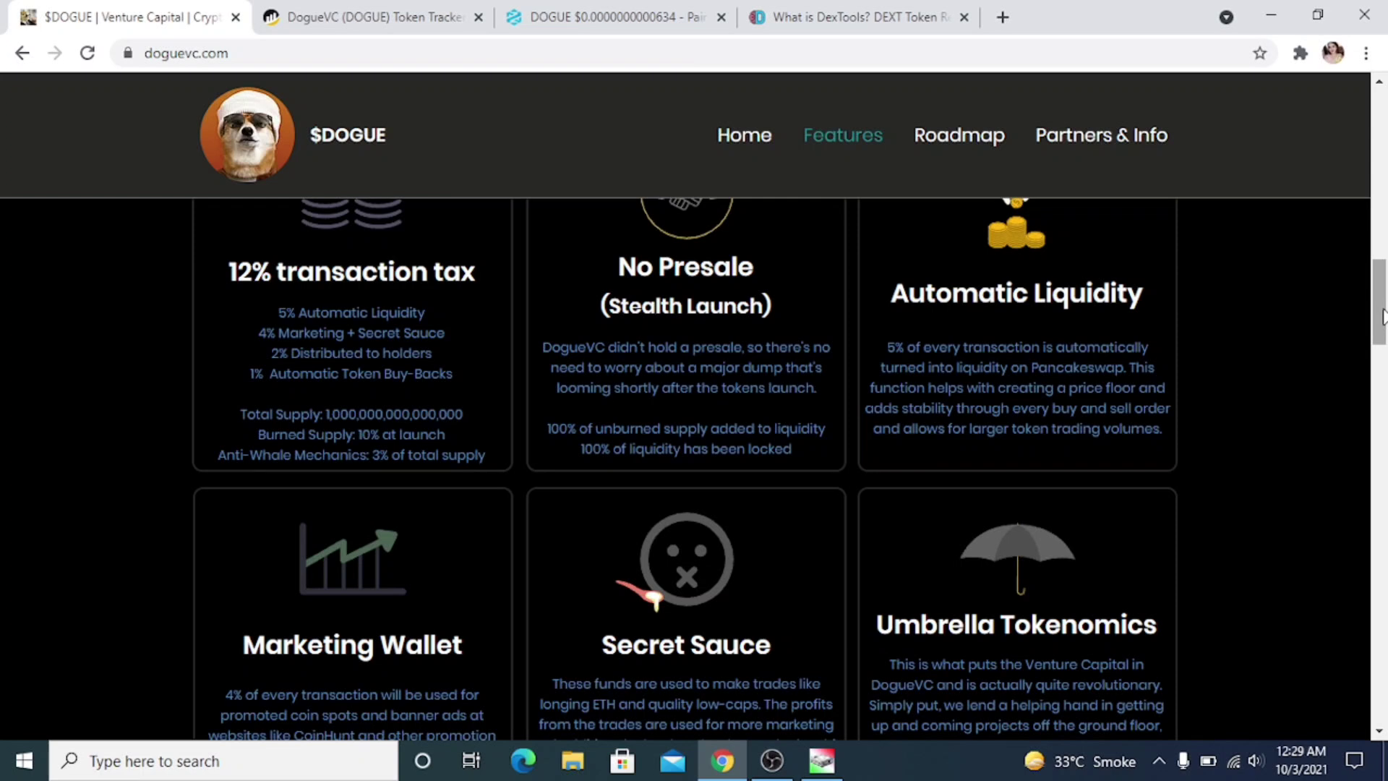
scroll(down, 3)
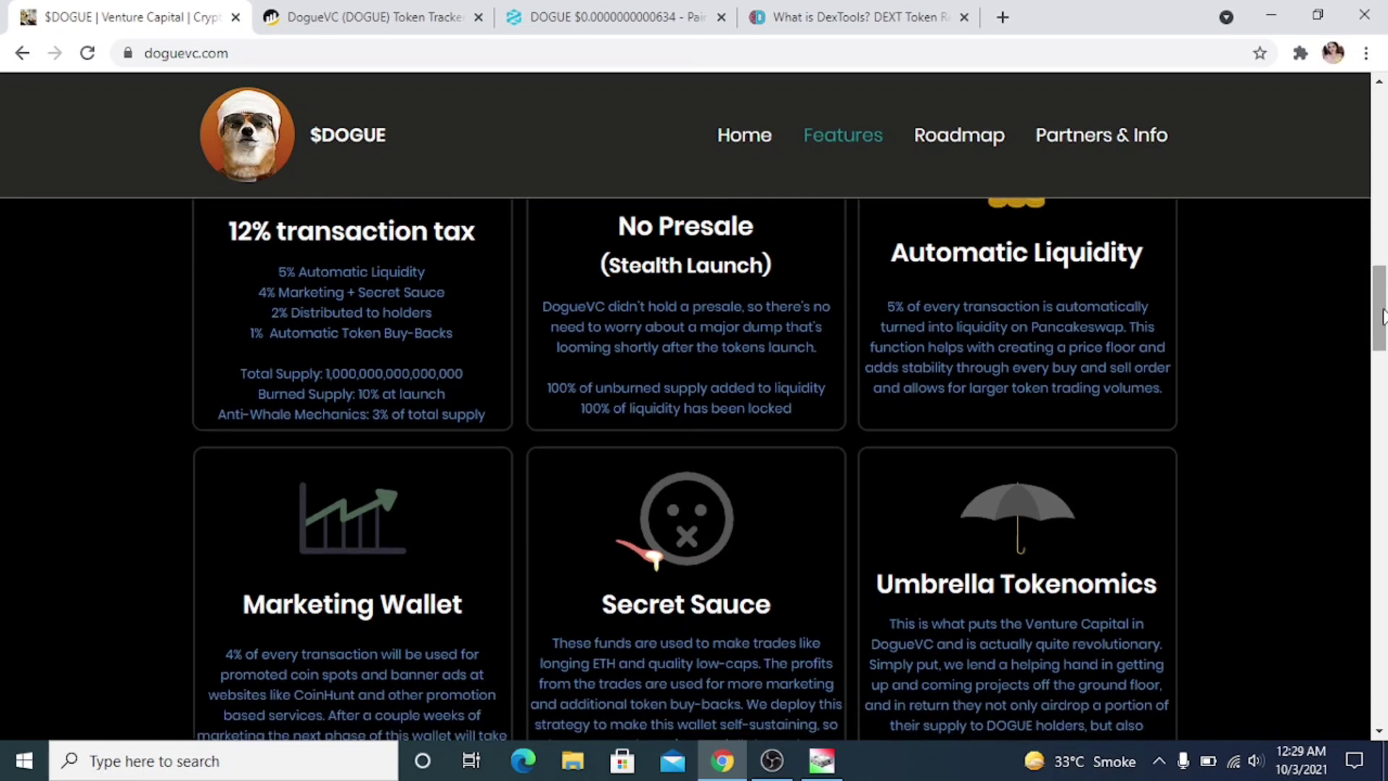
scroll(down, 3)
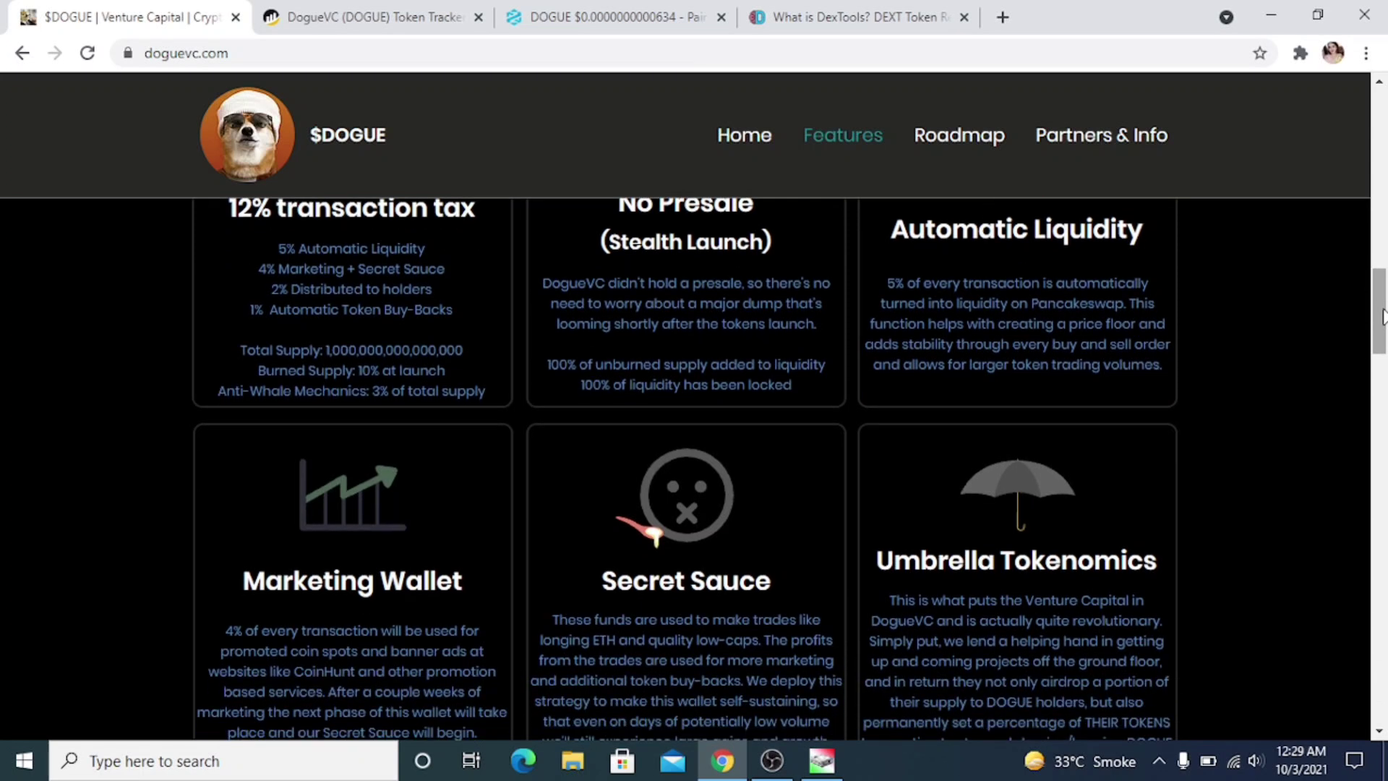
scroll(down, 3)
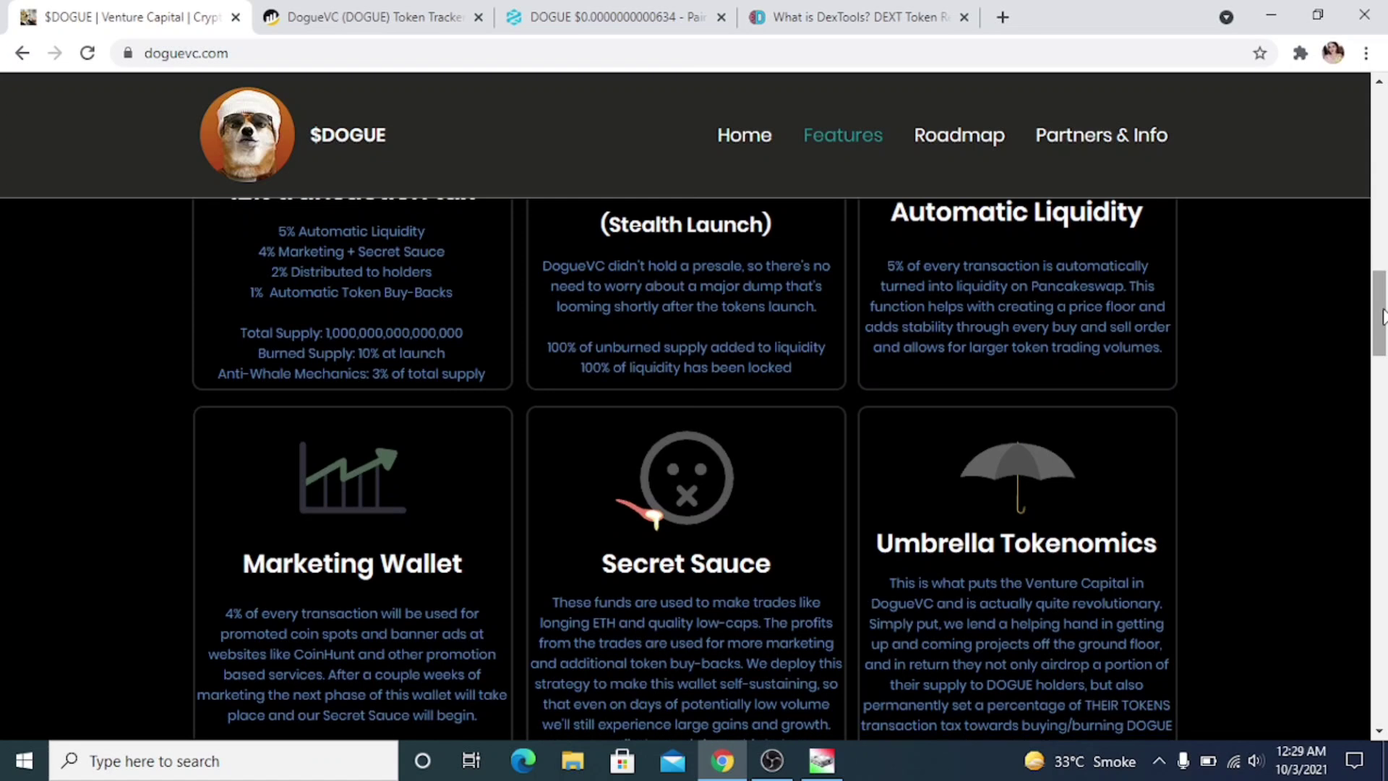